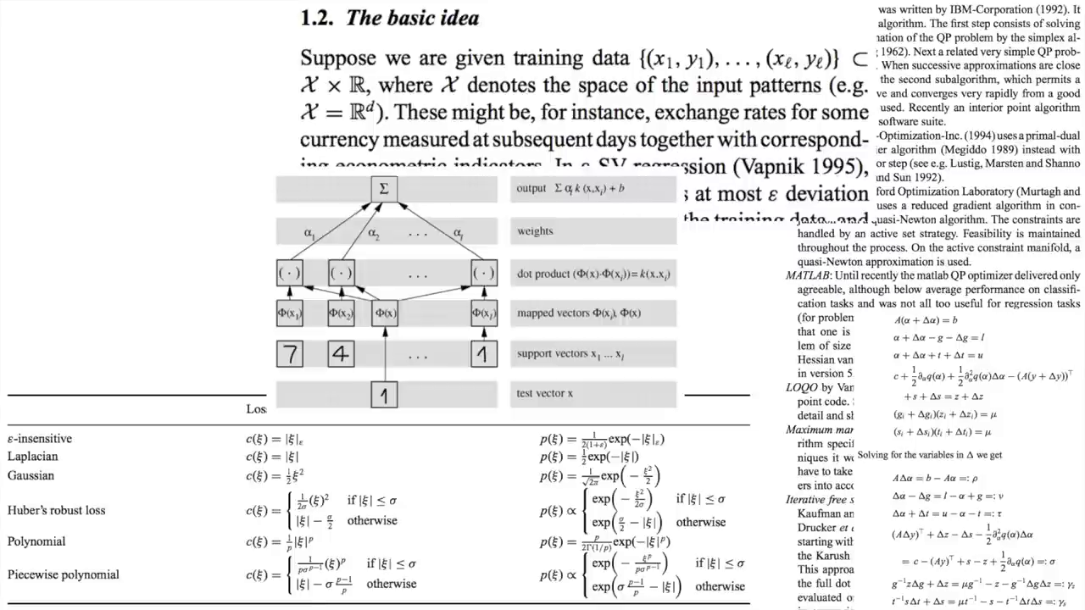
Step past the kernel surface and separating plane figures, rotating the lifted data once.
scroll("down", 3)
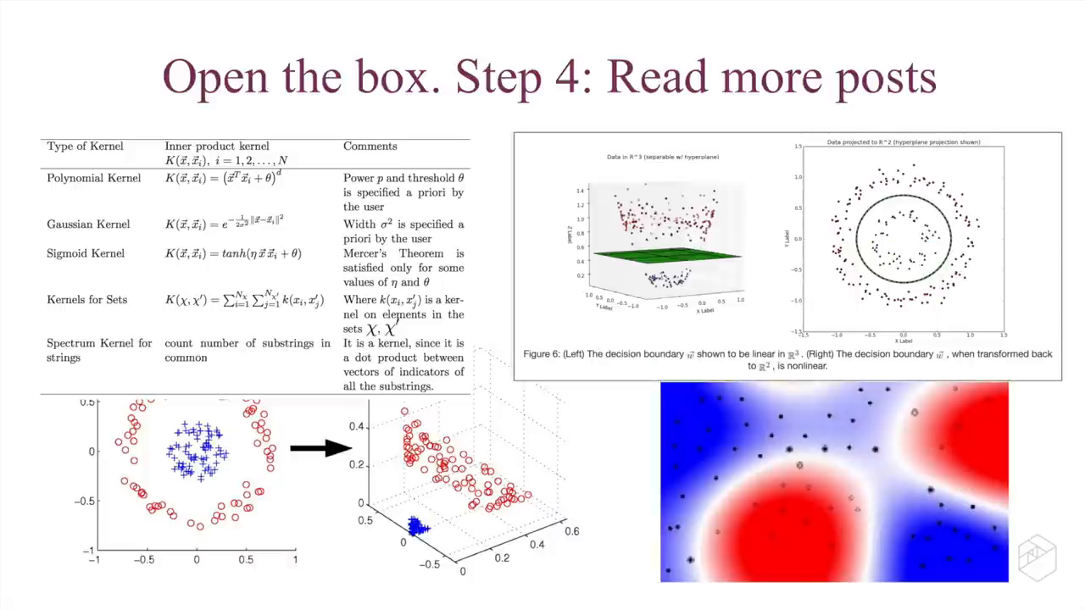
key("right")
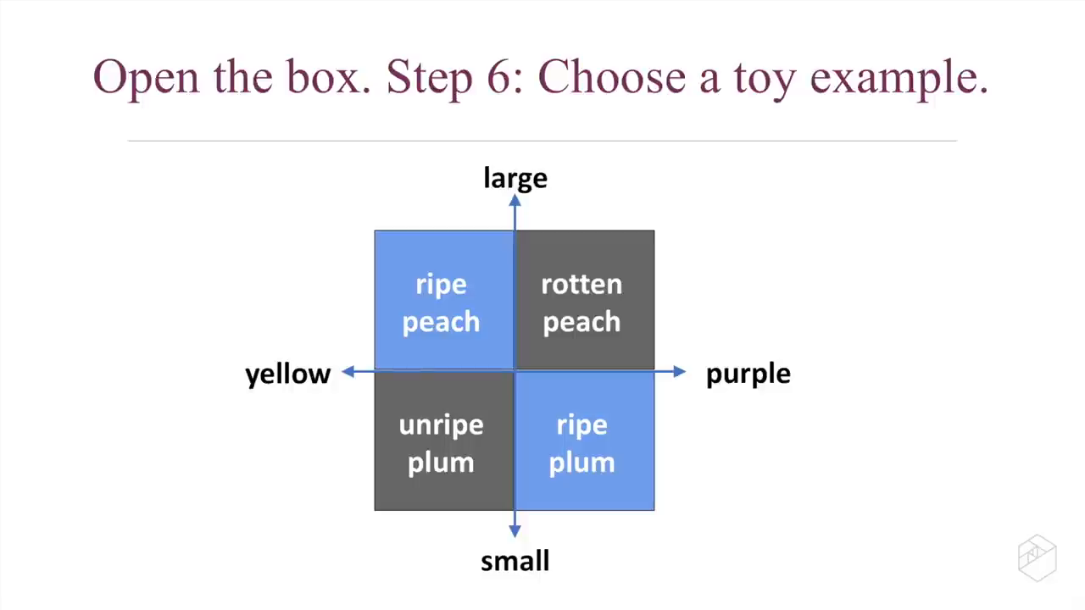
key("right")
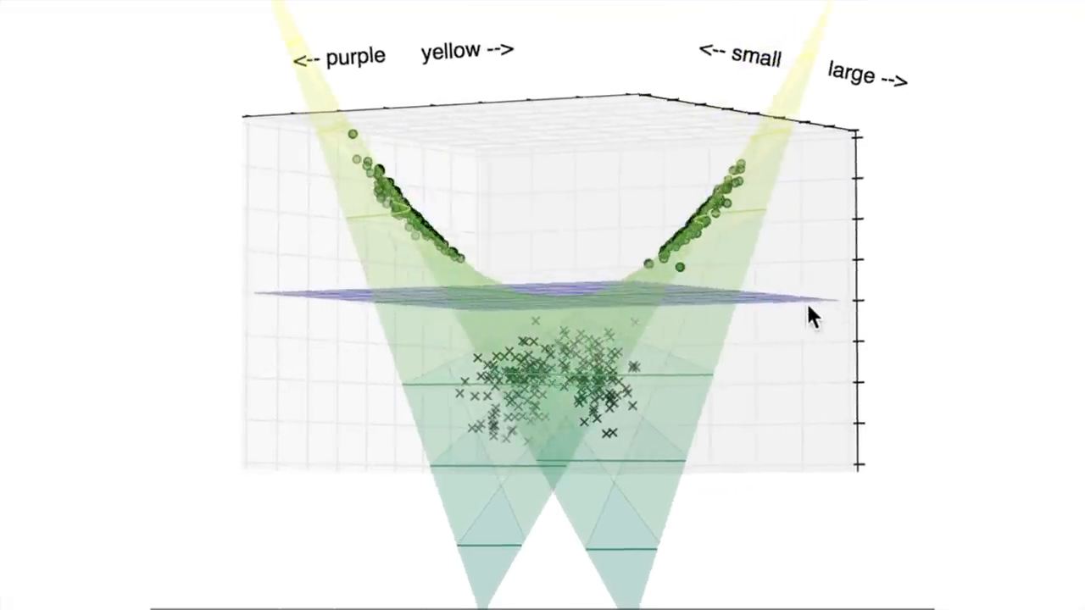
left_click_drag(809, 314, 716, 343)
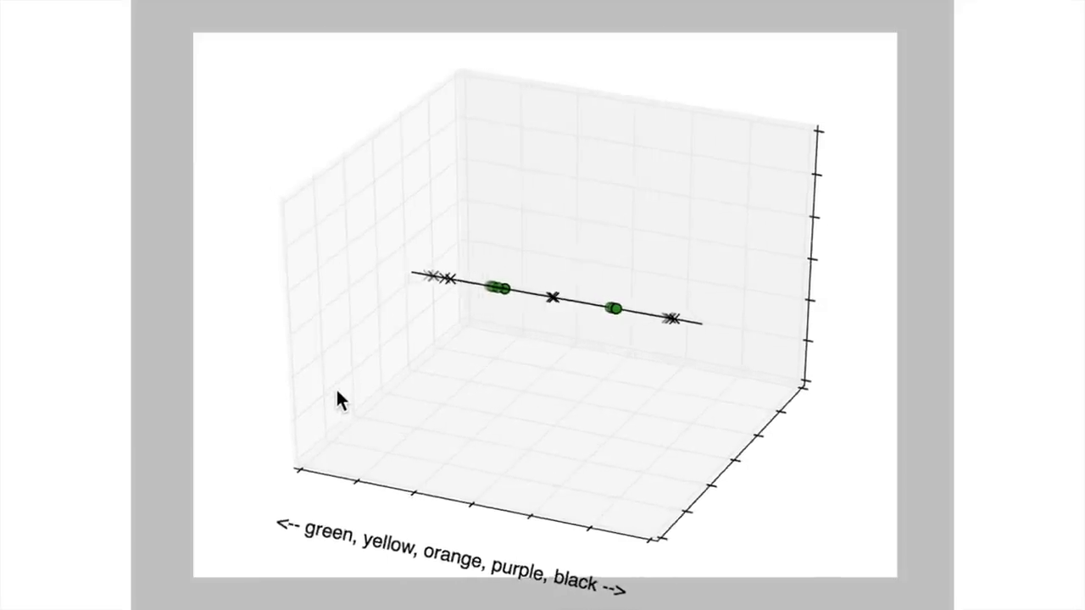
Orbit the line of circles and x's back and forth toward a head-on view.
left_click_drag(339, 400, 404, 347)
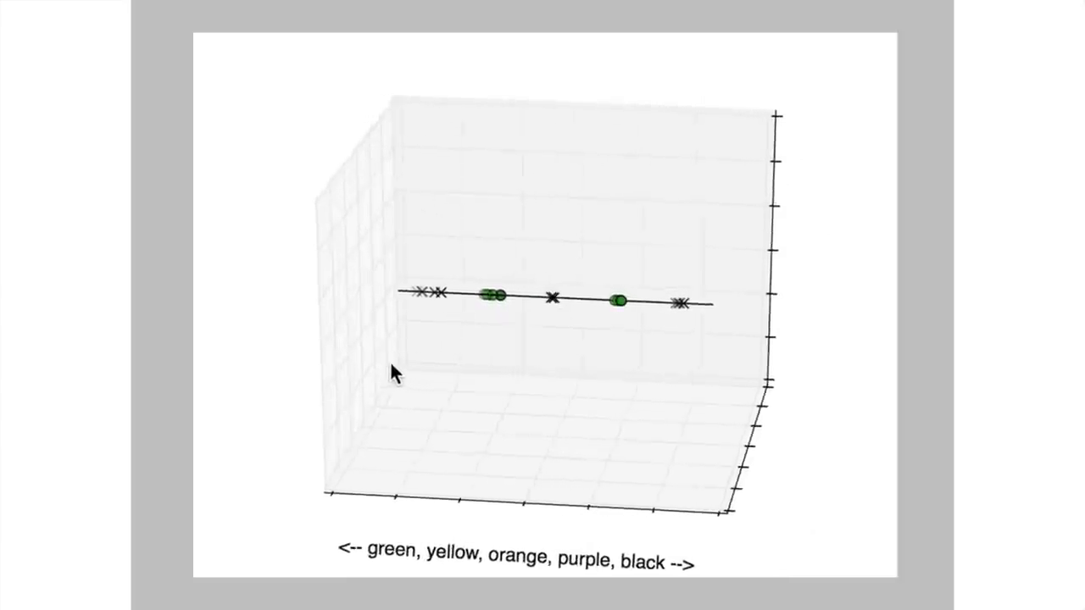
left_click_drag(398, 373, 322, 326)
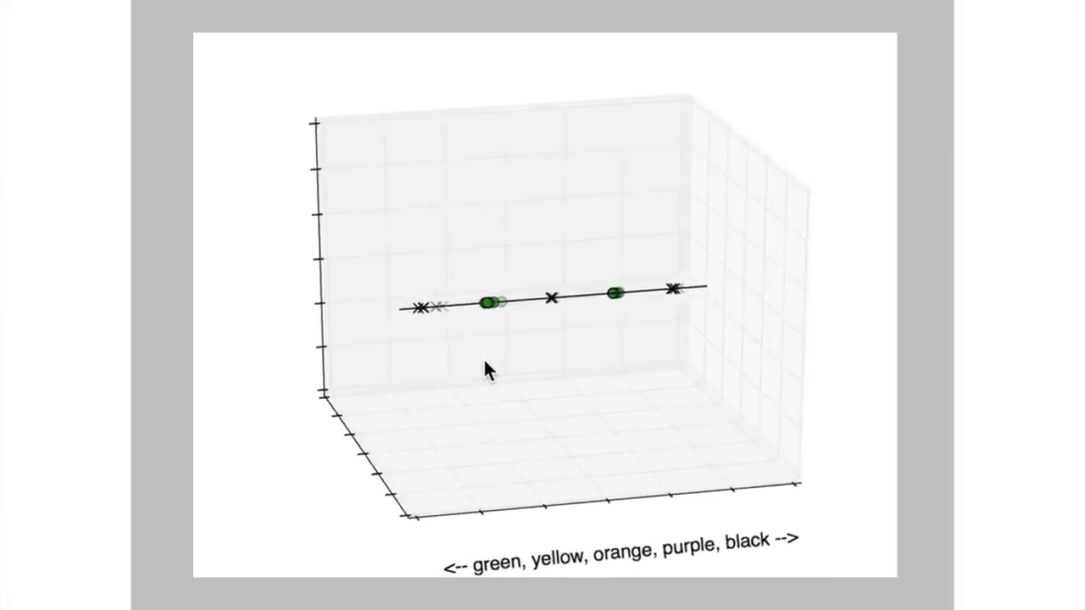
left_click_drag(489, 369, 401, 376)
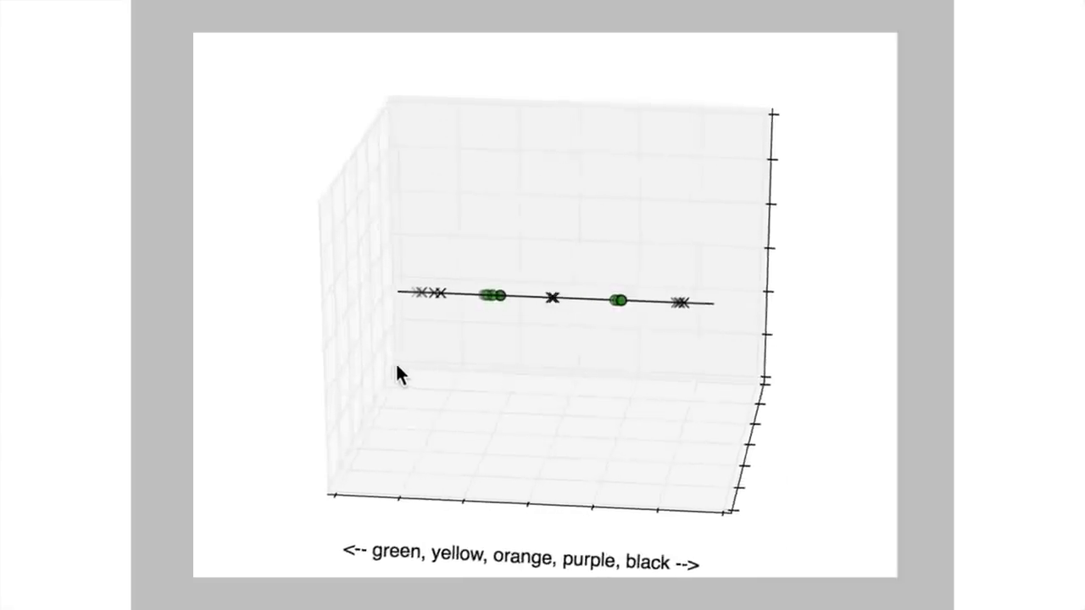
left_click_drag(403, 376, 323, 331)
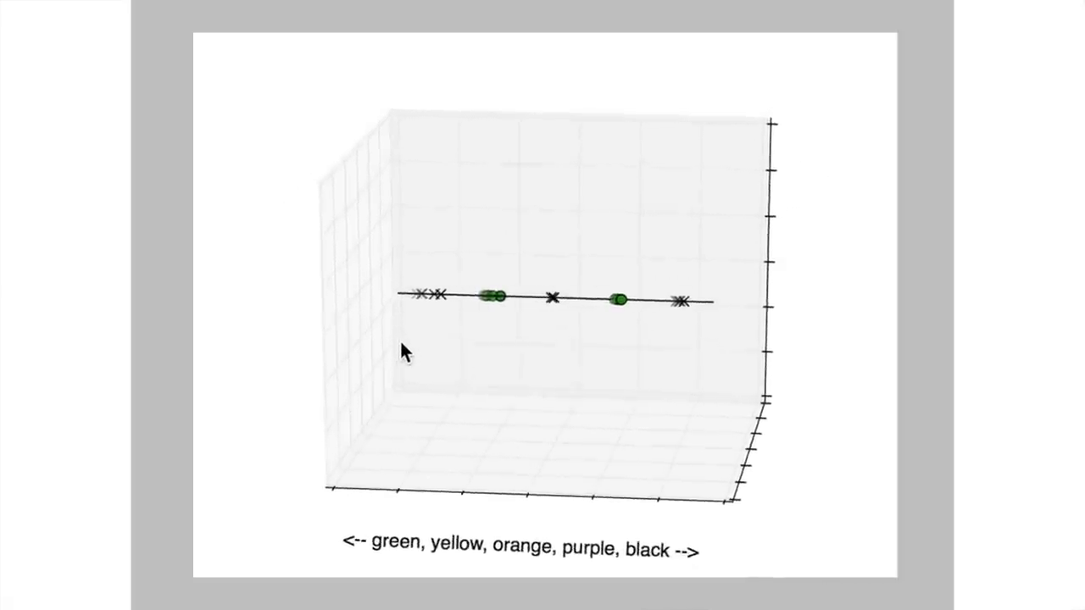
left_click_drag(405, 354, 449, 331)
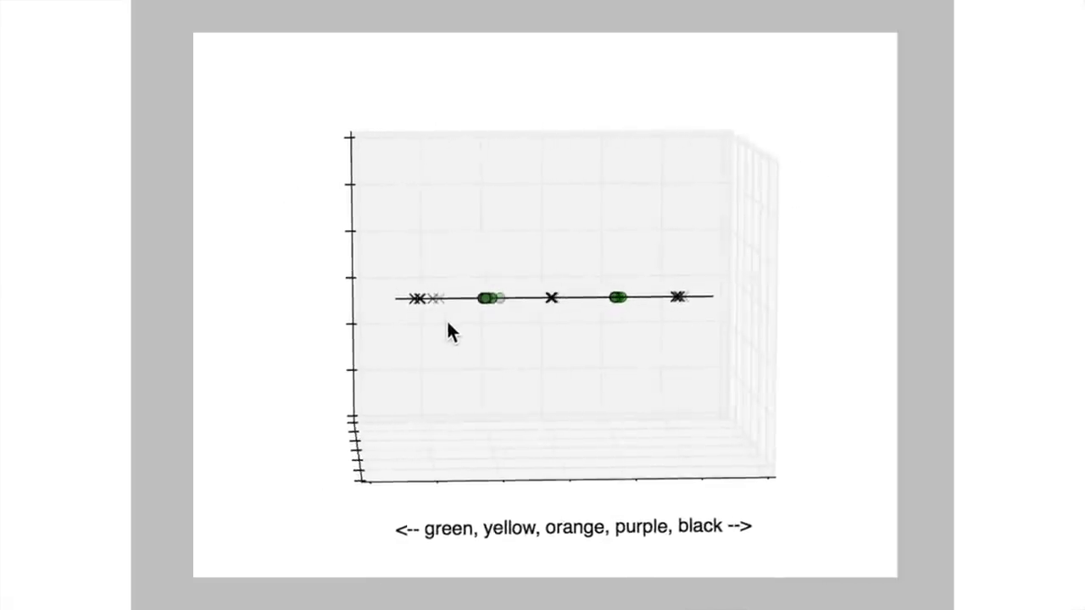
left_click_drag(451, 331, 508, 346)
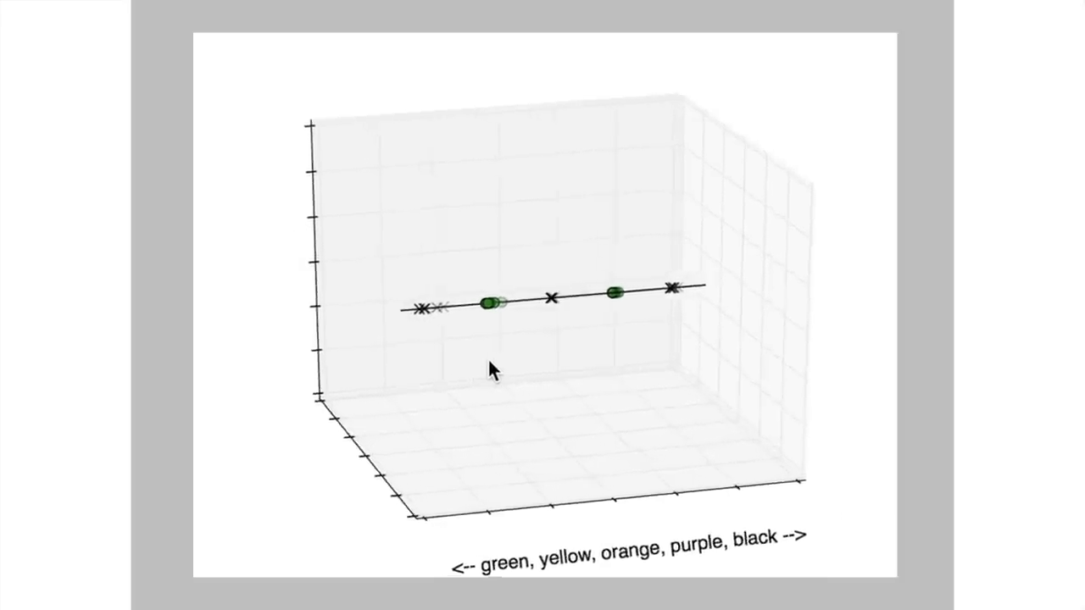
left_click_drag(496, 369, 403, 377)
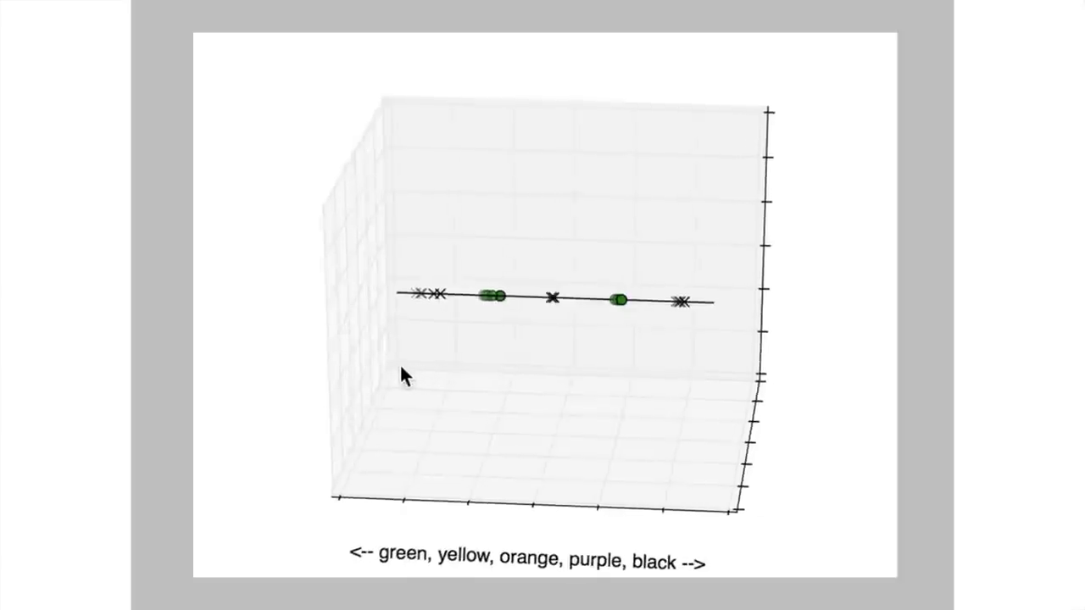
left_click_drag(405, 377, 329, 335)
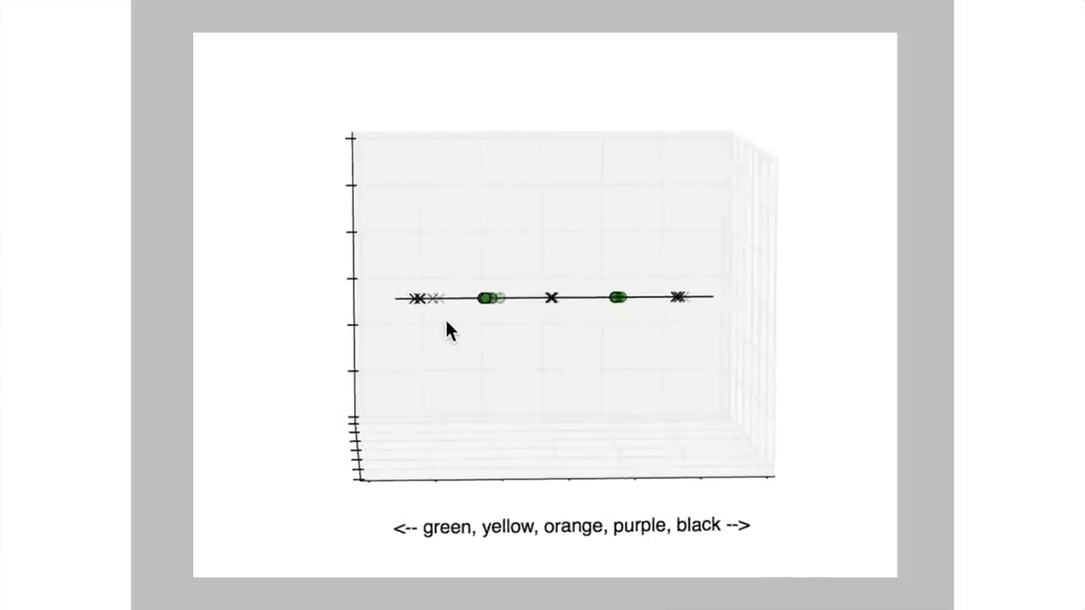
left_click_drag(449, 331, 504, 346)
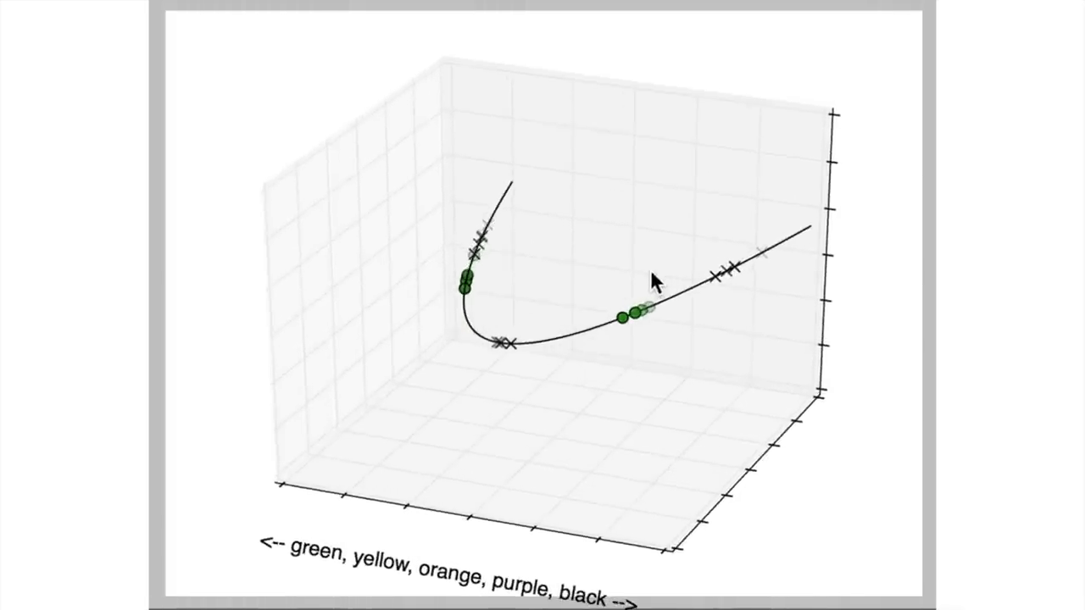
Orbit the bent curve until the parabola is seen straight on.
left_click_drag(657, 280, 615, 254)
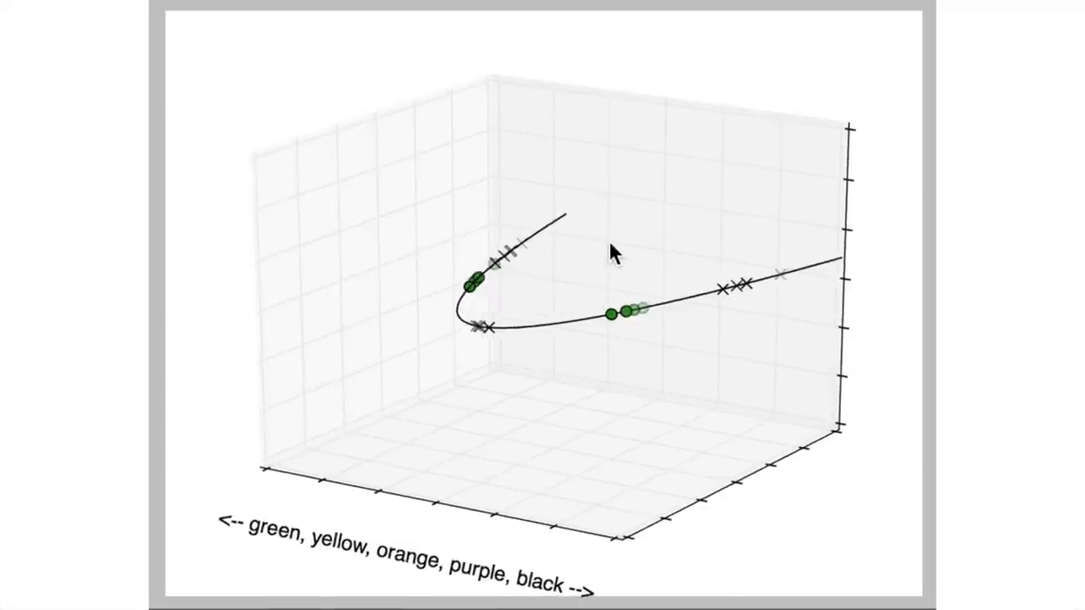
left_click_drag(615, 254, 458, 165)
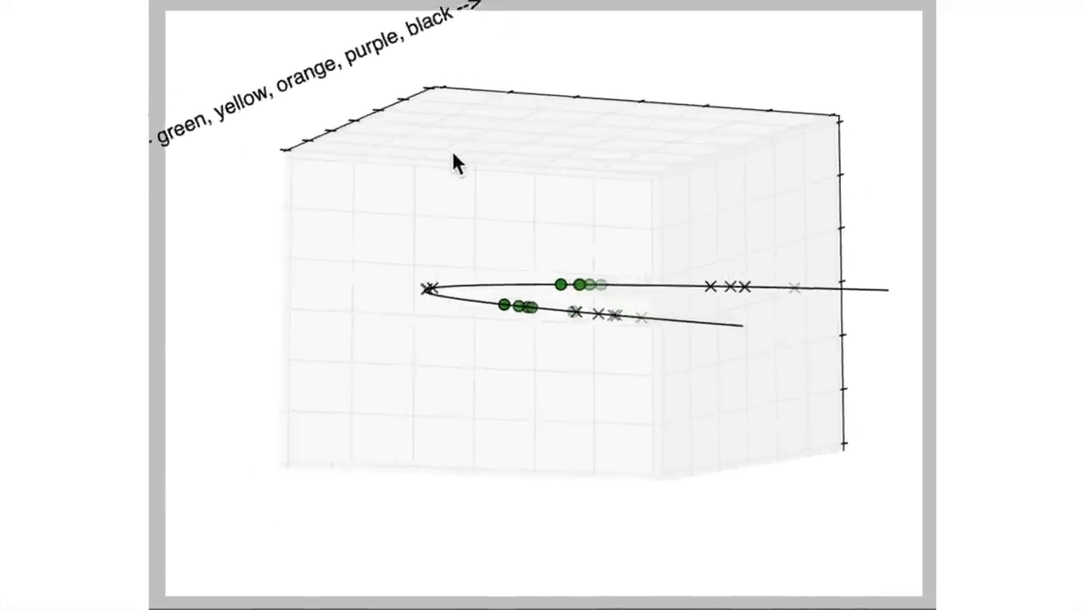
left_click_drag(453, 163, 388, 226)
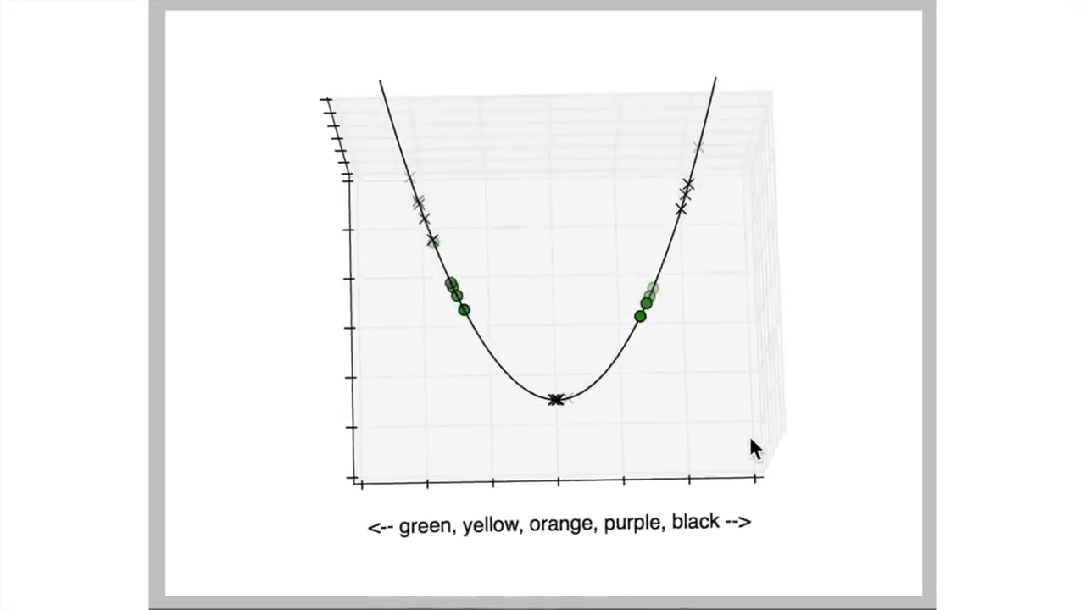
left_click_drag(754, 449, 627, 292)
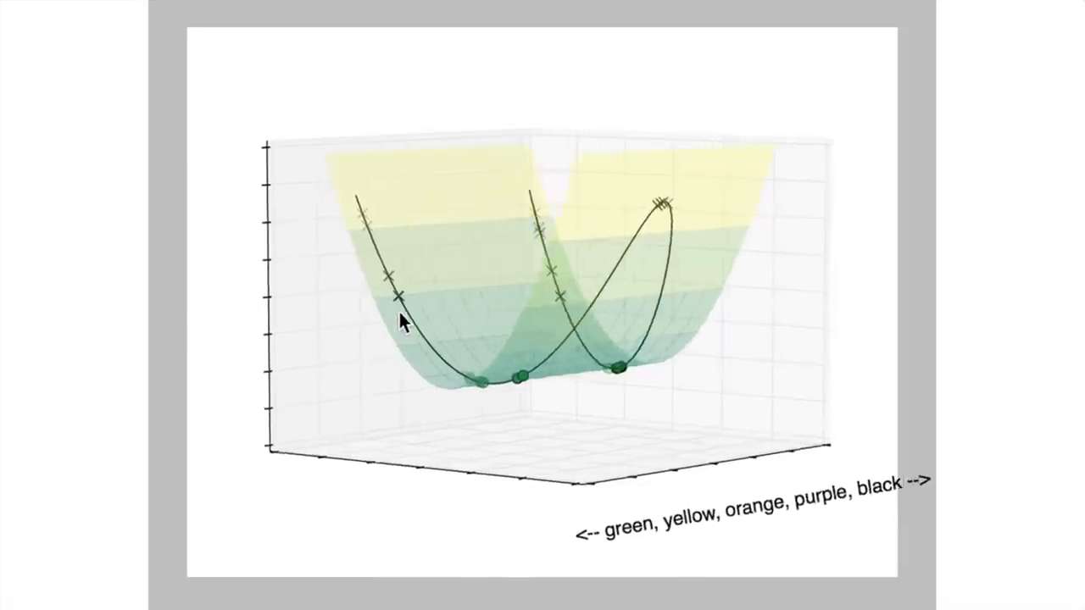
Orbit the translucent yellow-green curved surface to inspect its shape.
left_click_drag(403, 323, 543, 318)
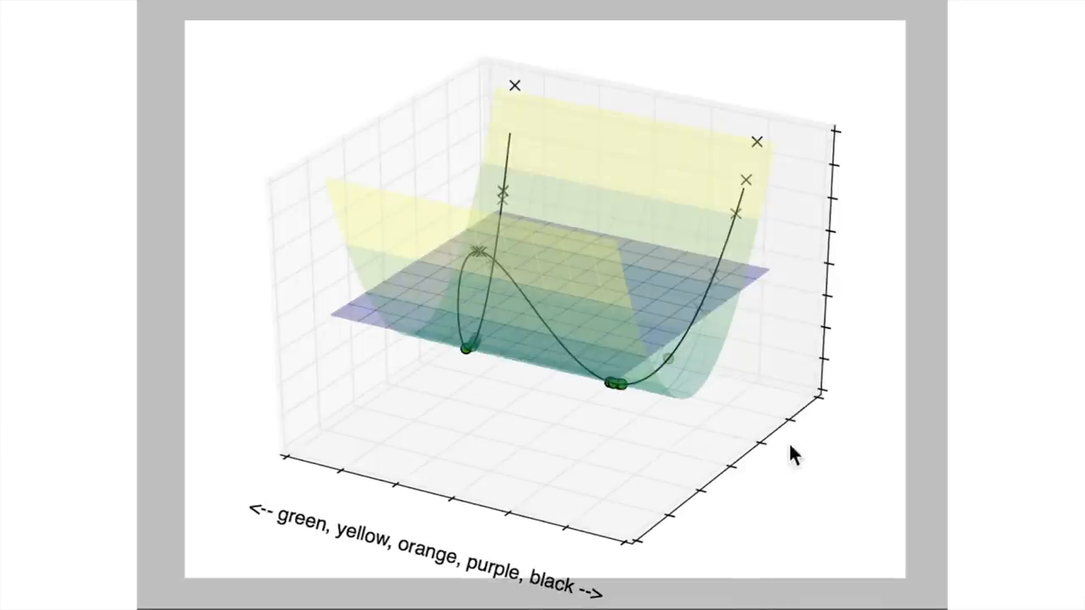
Orbit the blue plane and surface through edge-on, front and overhead views.
left_click_drag(797, 454, 573, 479)
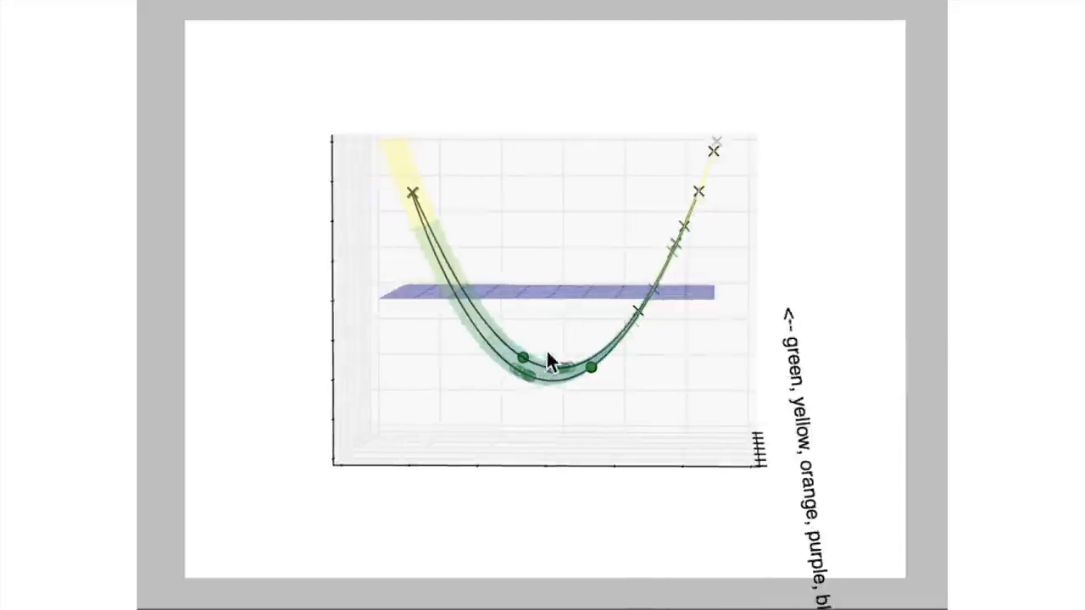
left_click_drag(551, 356, 661, 360)
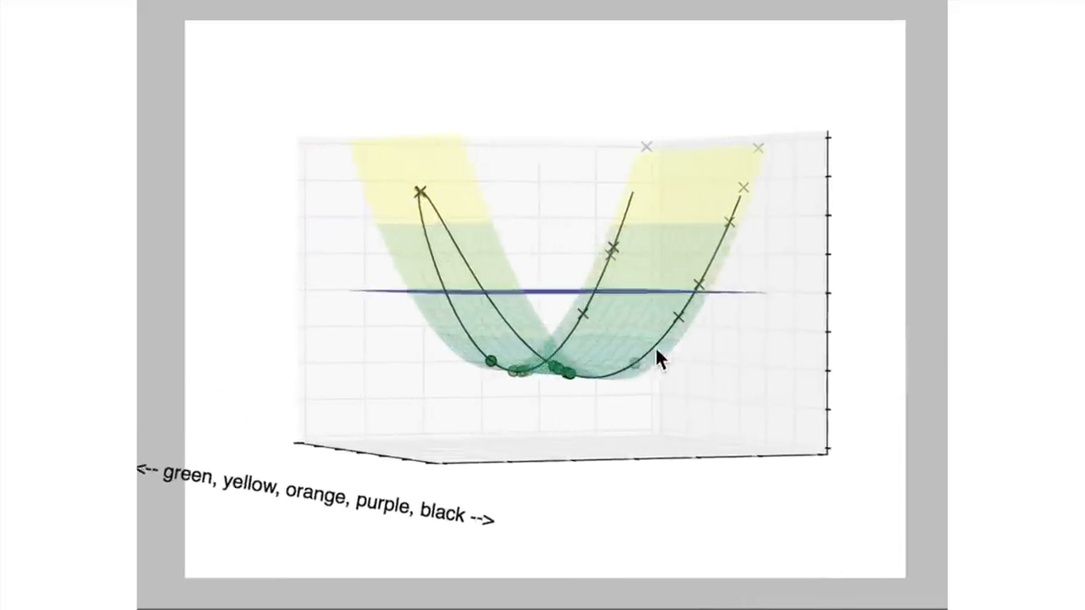
left_click_drag(661, 360, 831, 373)
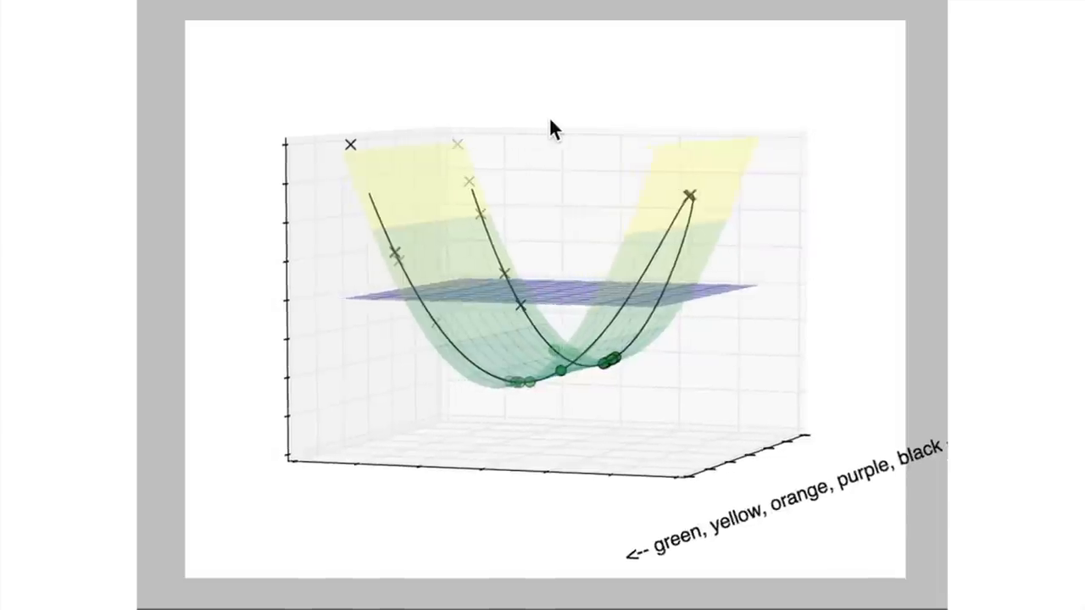
left_click_drag(555, 127, 453, 182)
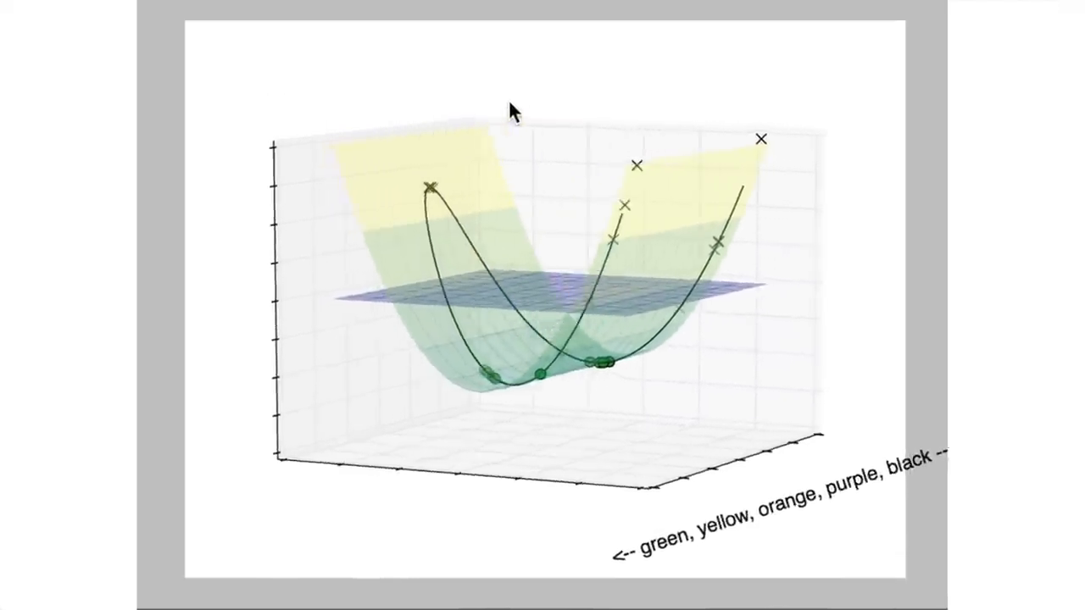
left_click_drag(513, 110, 659, 102)
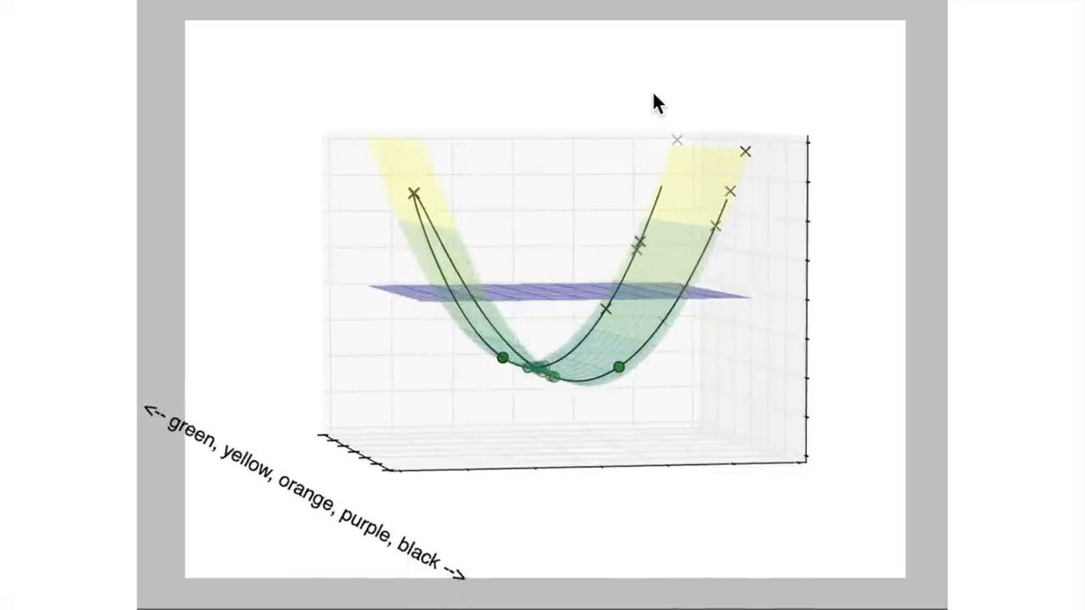
left_click_drag(657, 102, 398, 123)
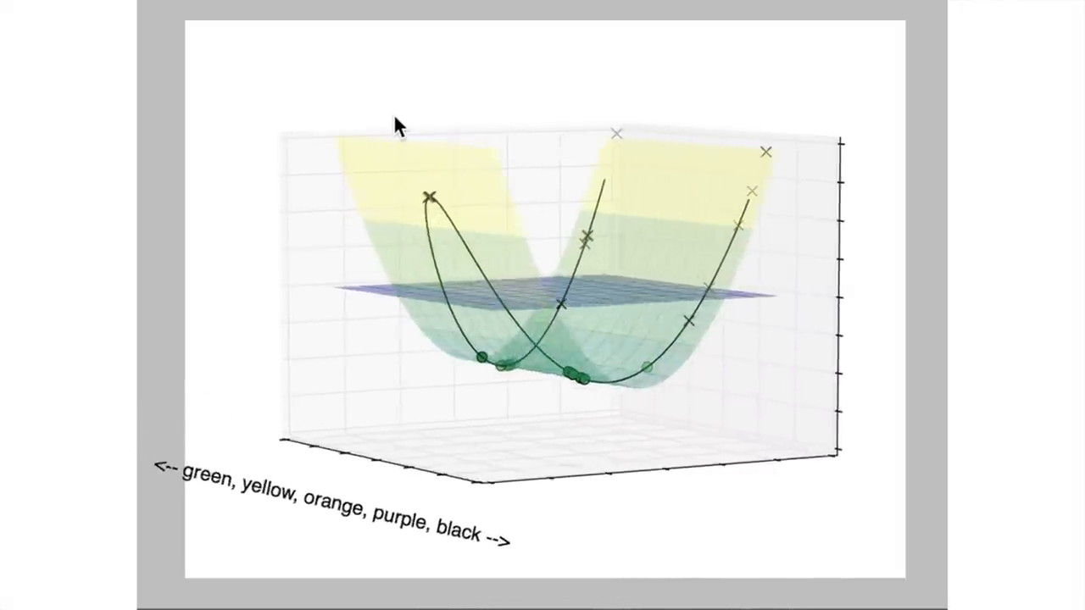
left_click_drag(402, 127, 500, 152)
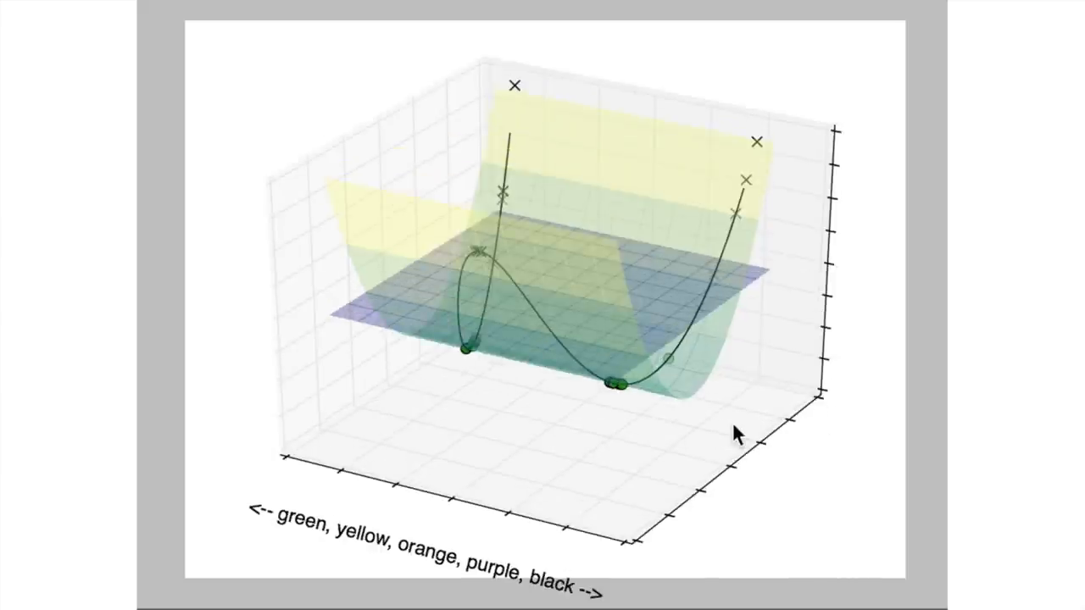
left_click_drag(737, 433, 678, 466)
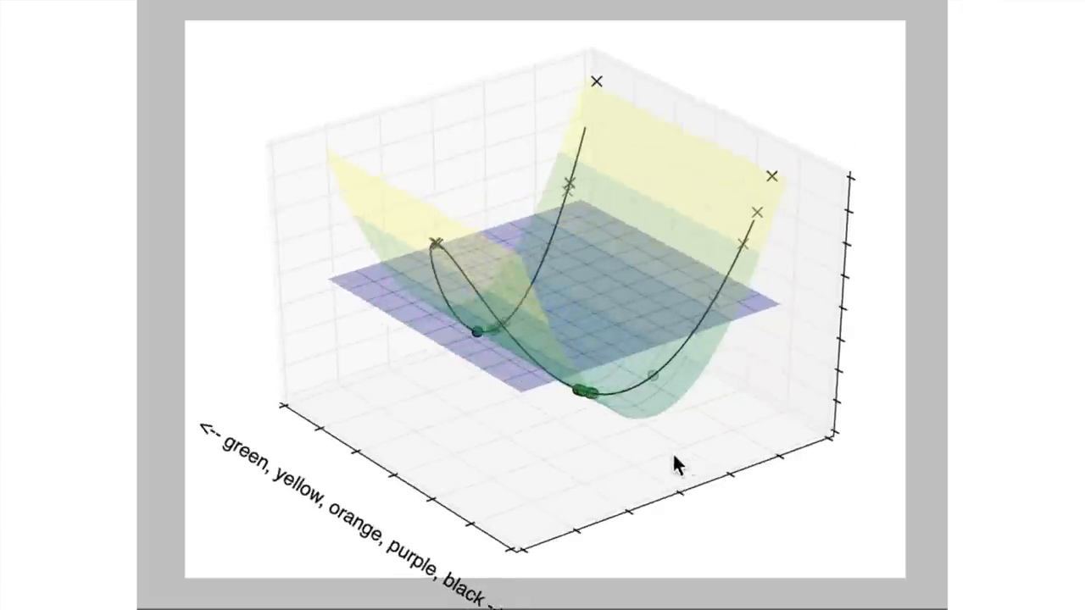
left_click_drag(678, 466, 474, 454)
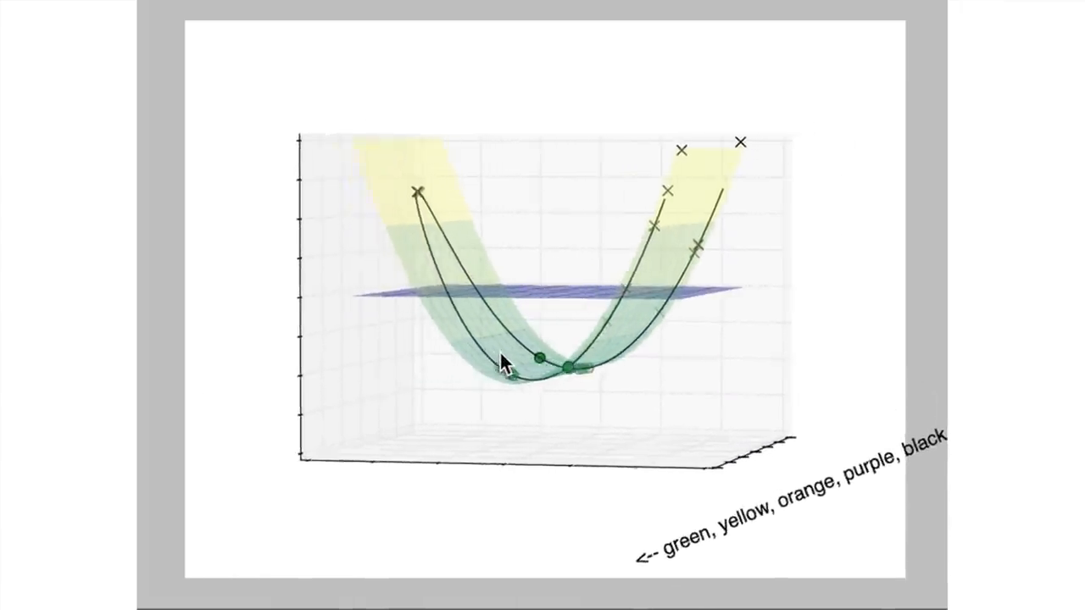
left_click_drag(509, 360, 606, 356)
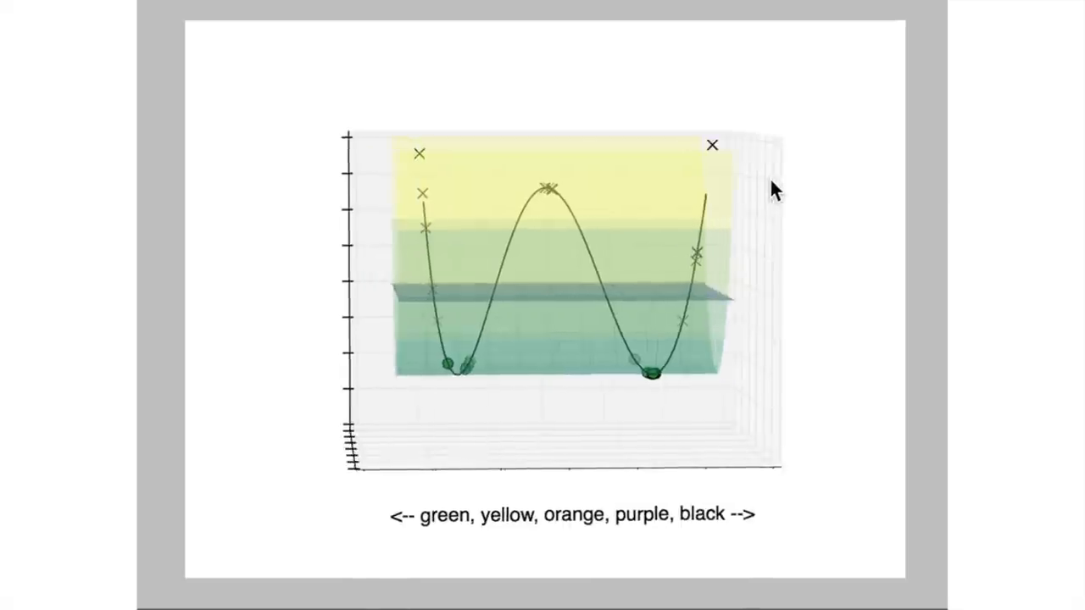
left_click_drag(772, 186, 407, 123)
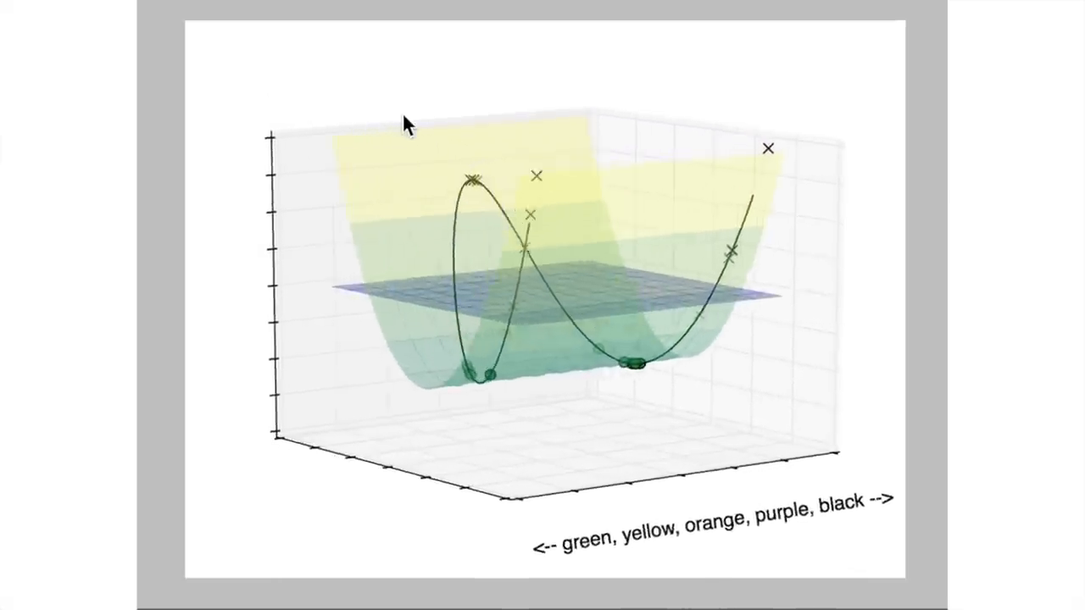